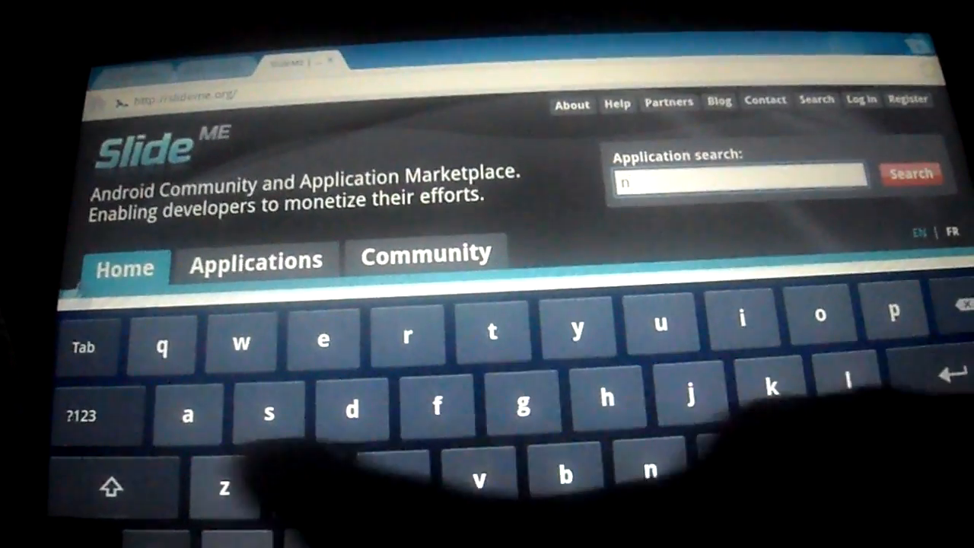
# Enter 'n64oid' into the SlideME application search box
pyautogui.write('6')
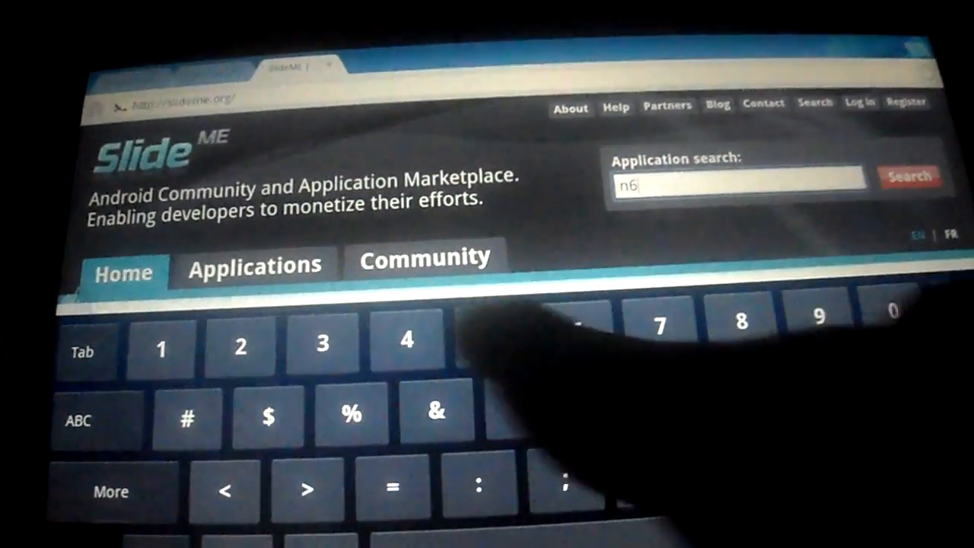
pyautogui.write('4')
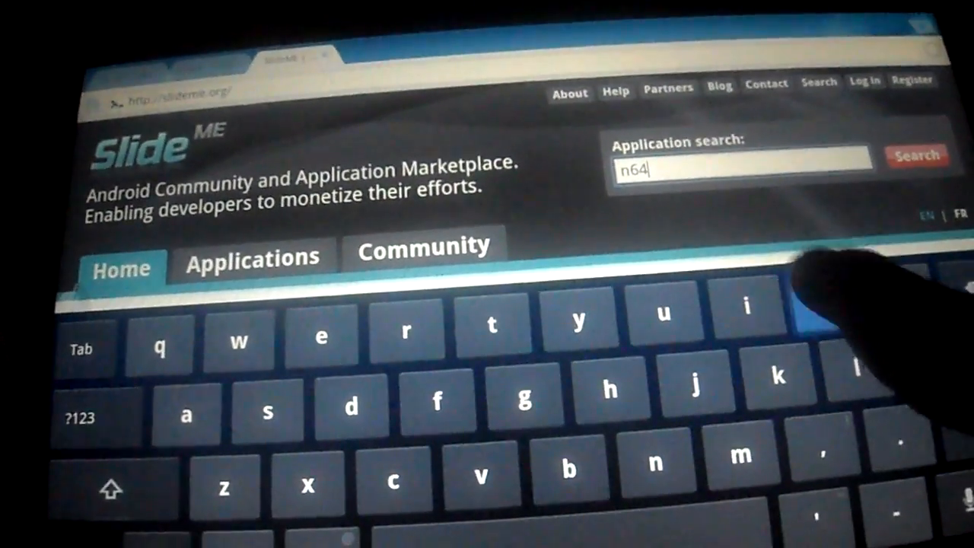
pyautogui.write('oid')
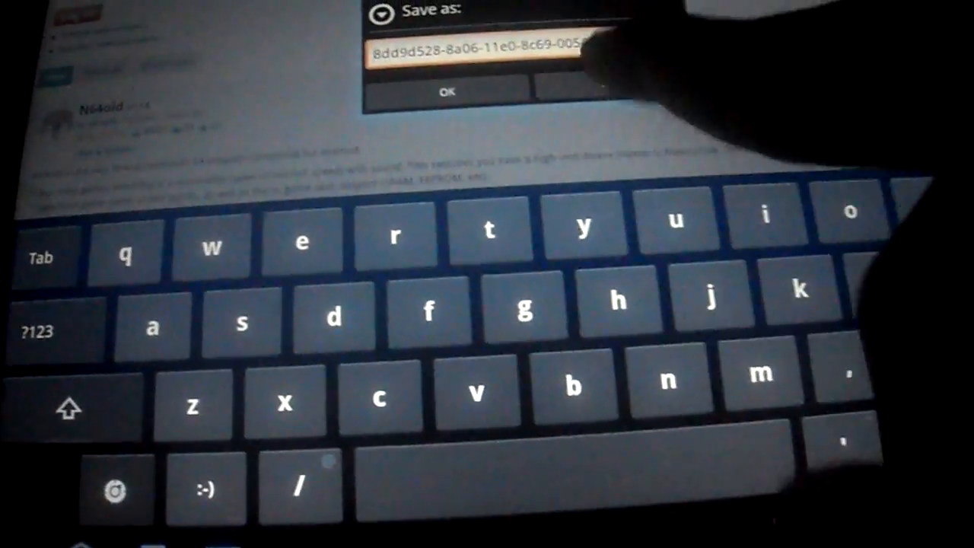
# Save the N64oid APK under its suggested name and open the downloads page
pyautogui.click(448, 91)
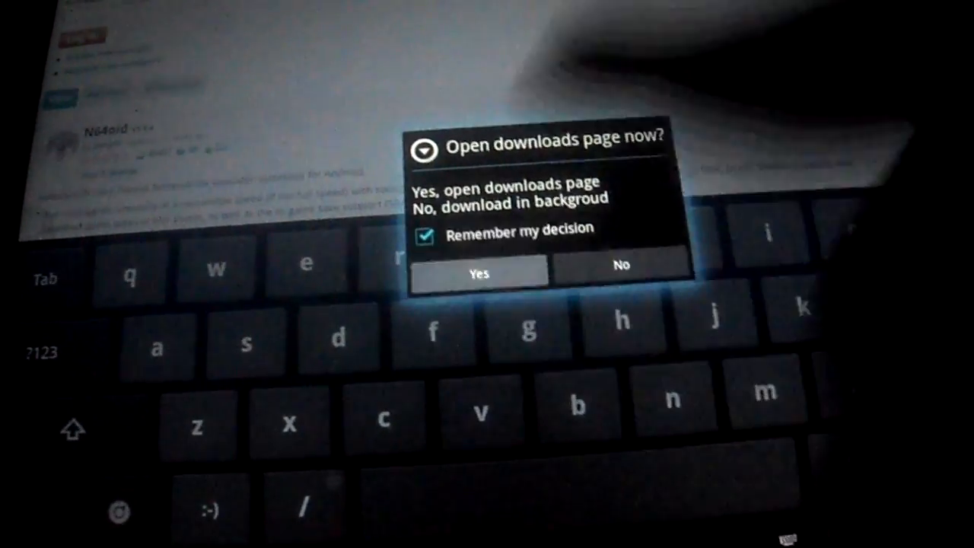
pyautogui.click(478, 274)
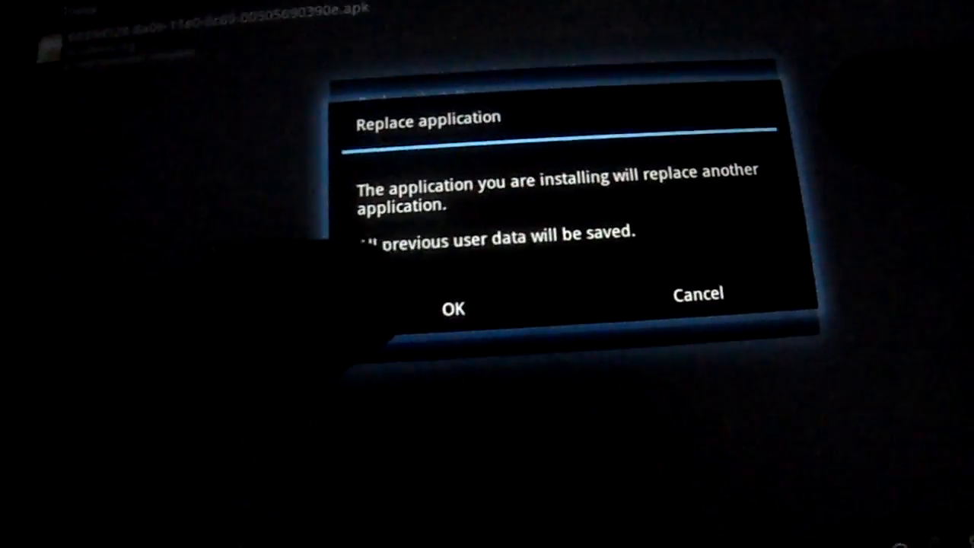
# Replace the existing N64oid with the new install, then launch it
pyautogui.click(453, 308)
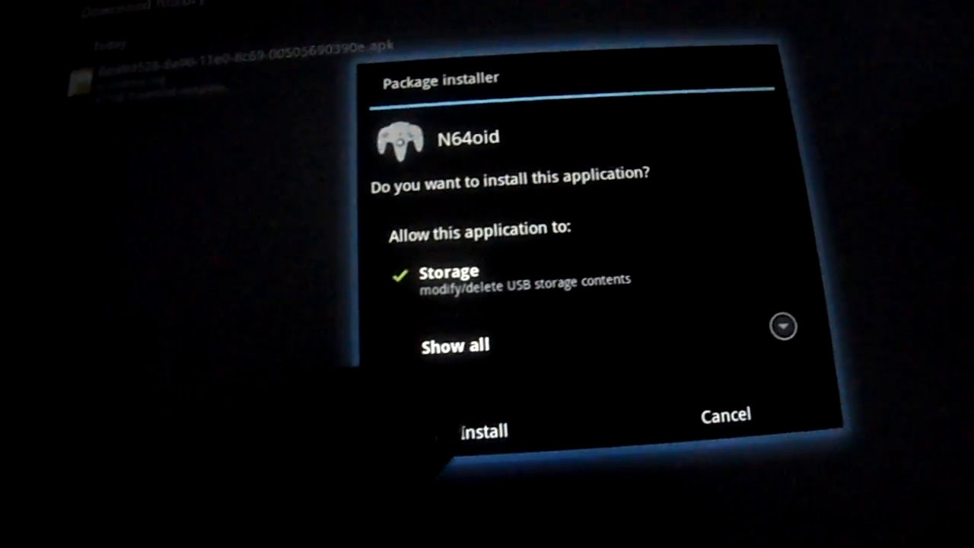
pyautogui.click(482, 430)
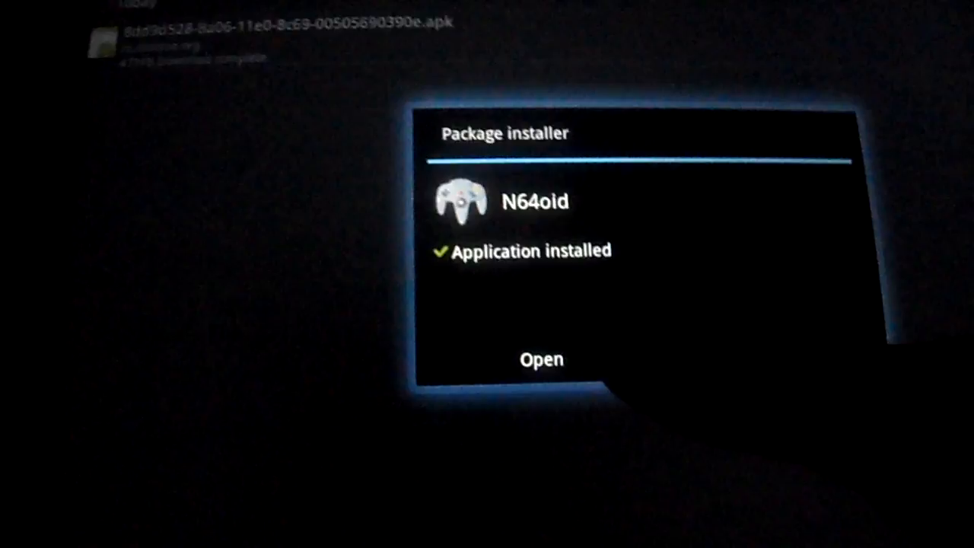
pyautogui.click(542, 359)
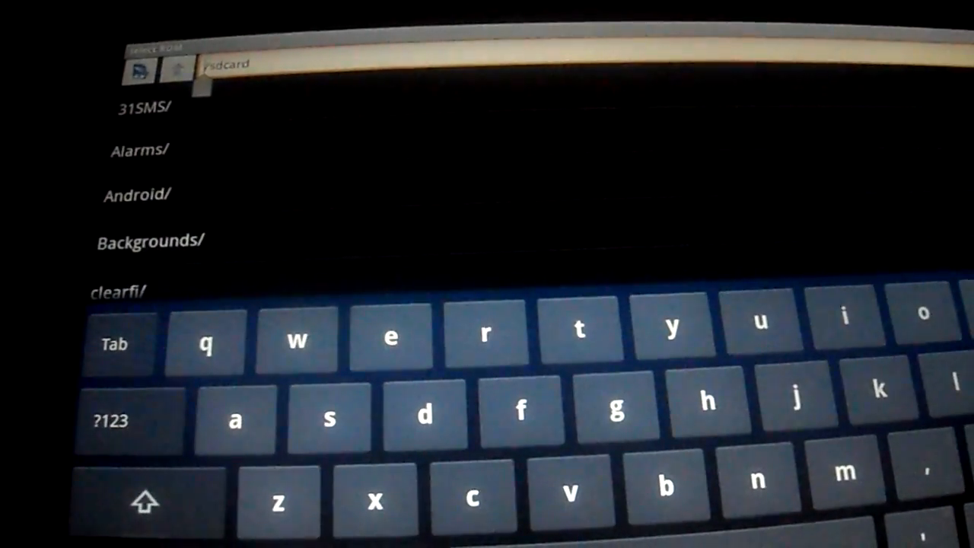
# Scroll through the /sdcard folder list in N64oid's Select ROM screen
pyautogui.scroll(-3)
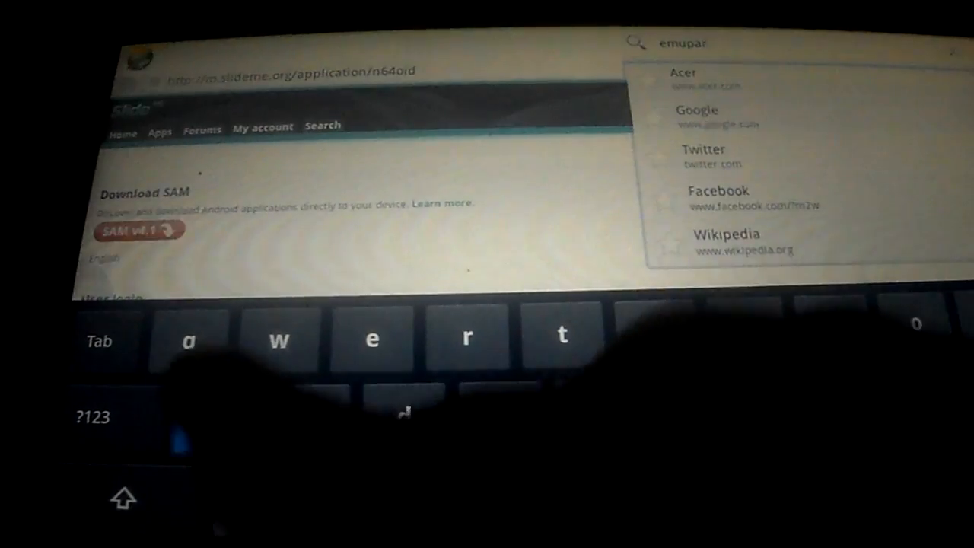
# Finish entering 'emuparadise' in the Dolphin Browser search bar
pyautogui.write('adise.org/Nintendo_64_ROMs/9')
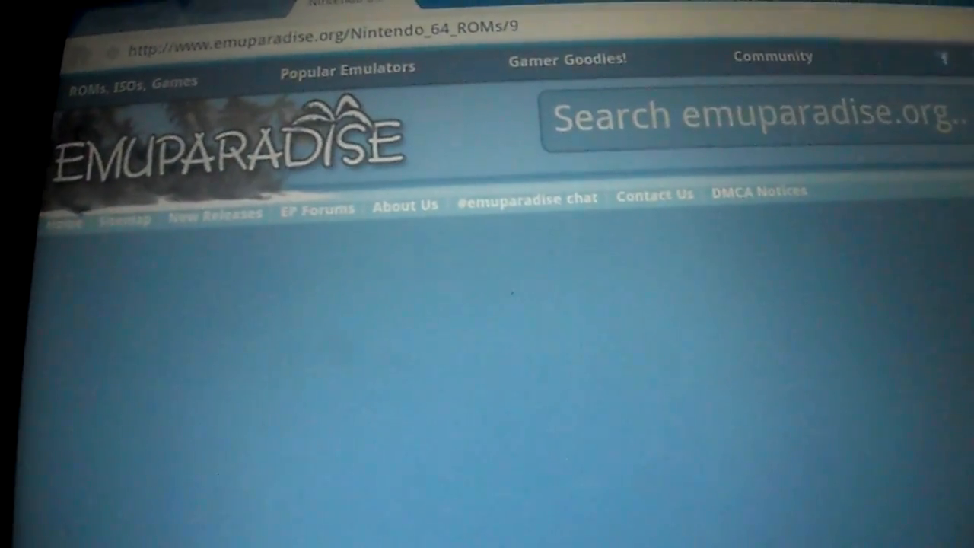
# Scroll to the Top Downloads table to locate Super Mario 64 (USA)
pyautogui.scroll(-3)
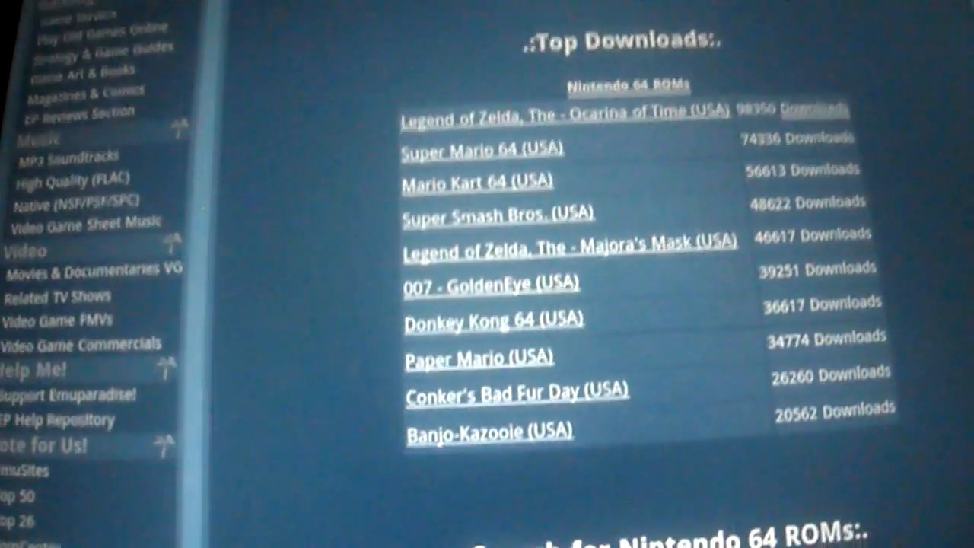
pyautogui.scroll(-3)
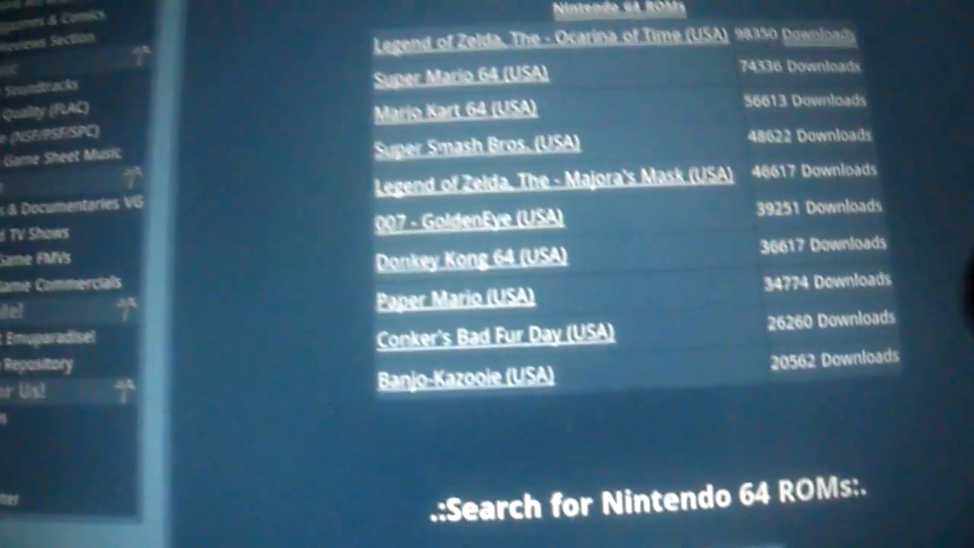
pyautogui.scroll(3)
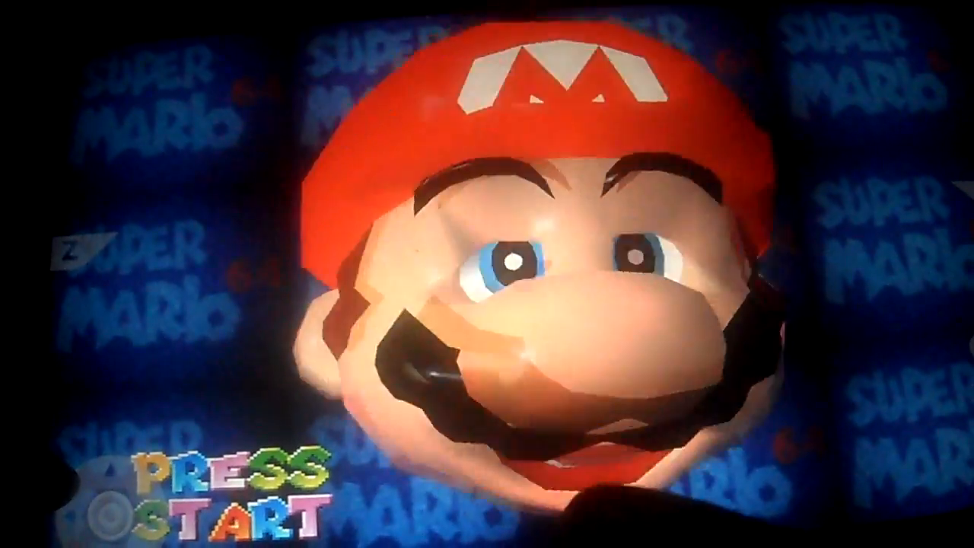
# Press Start at Super Mario 64's PRESS START title screen
pyautogui.press('enter')
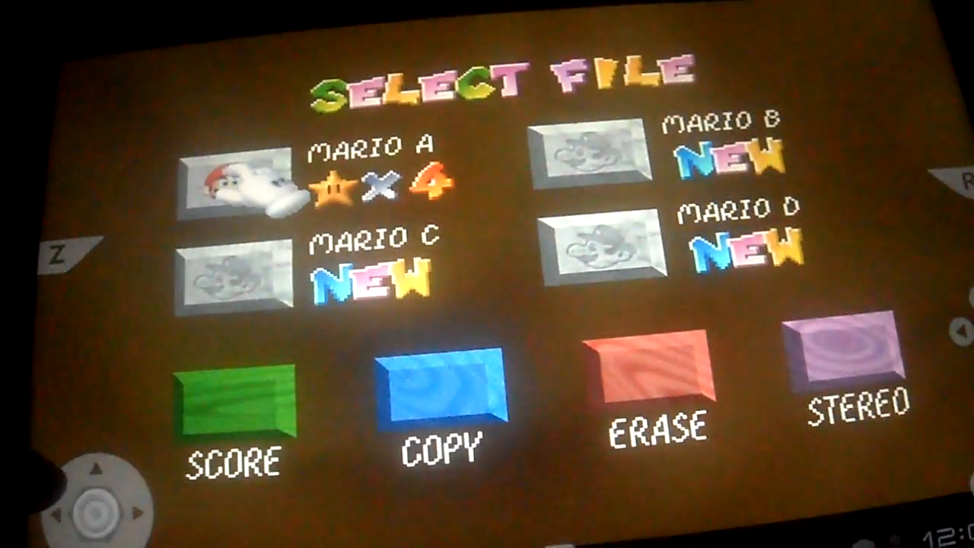